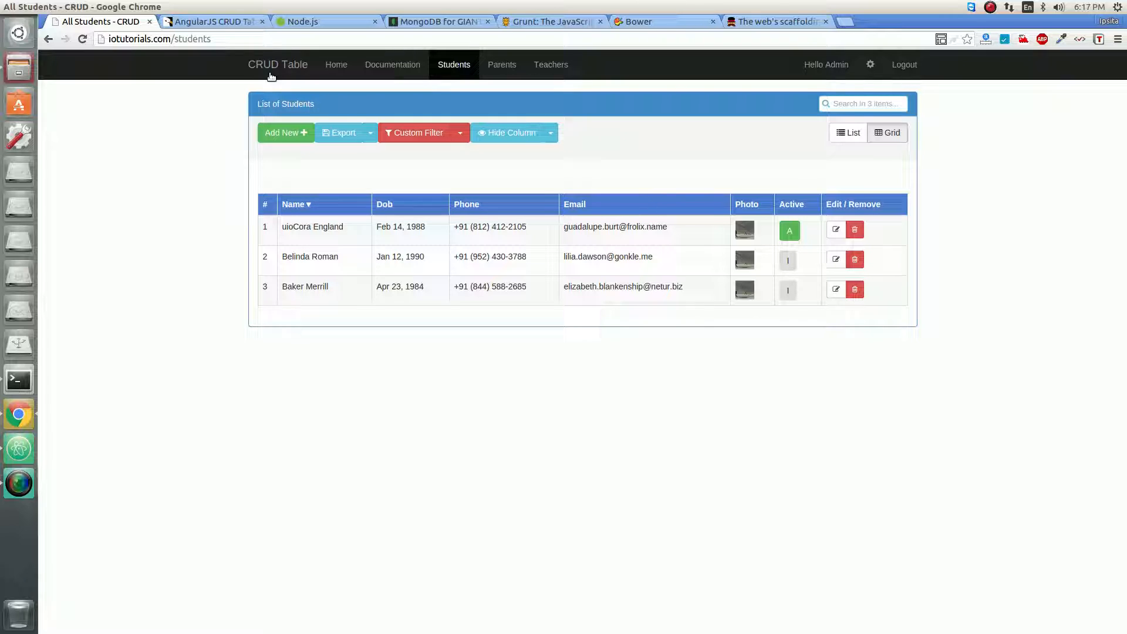
mouse_move(327, 22)
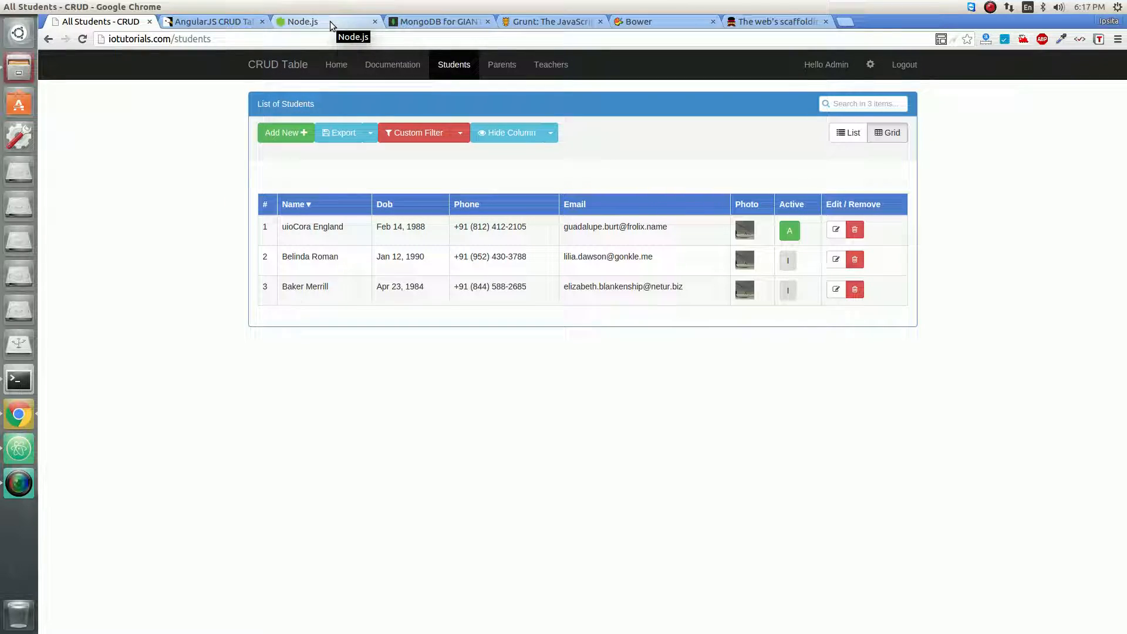
- Switch Chrome from the Node.js tab to the MongoDB homepage tab
click(323, 22)
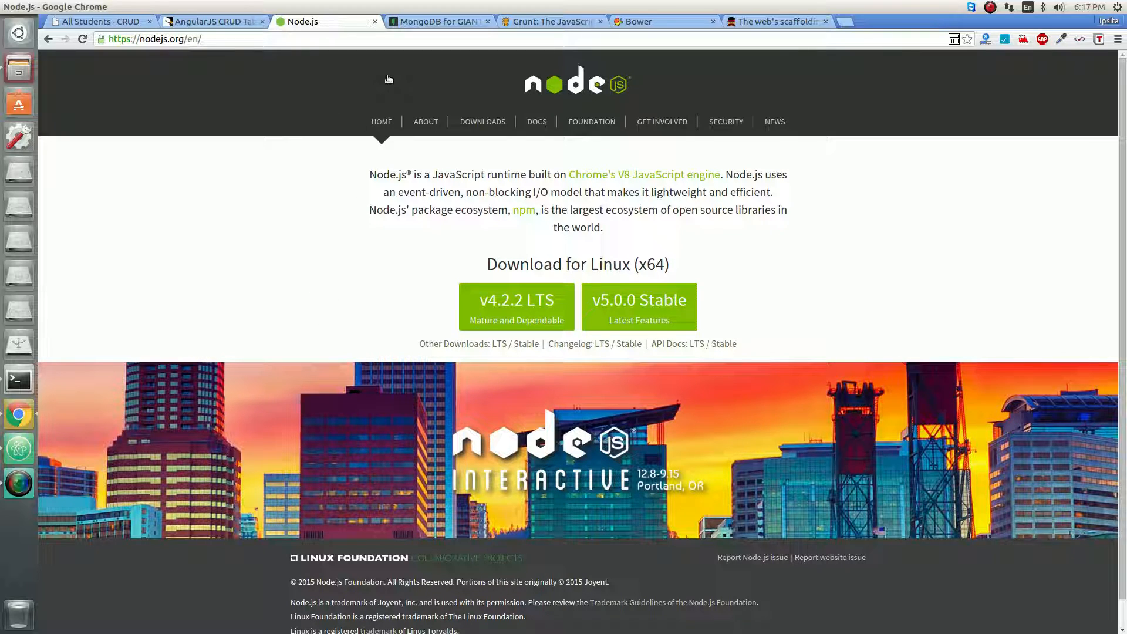
click(439, 21)
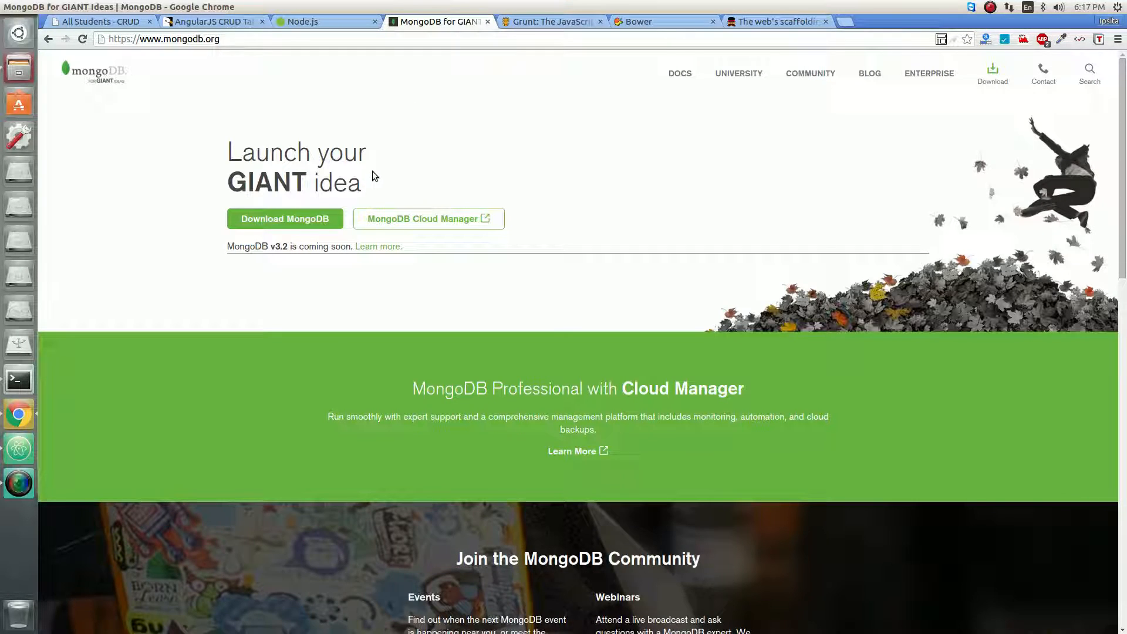
mouse_move(196, 184)
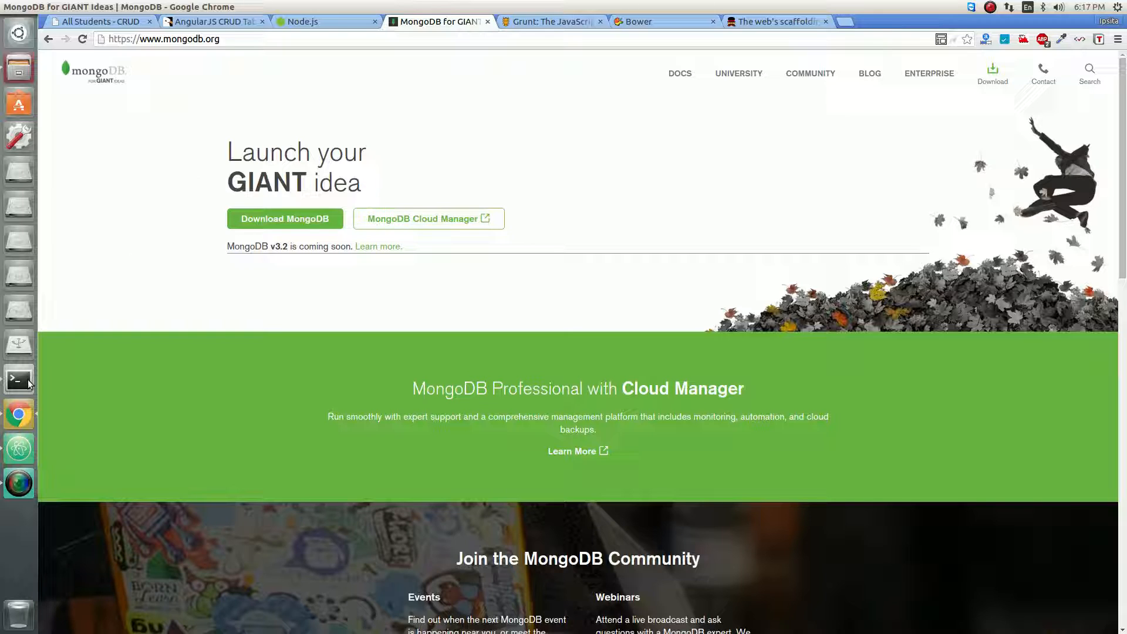
- Run ./mongod from /opt/mongodb-linux-x86_64-ubuntu1404-3.0.6/bin in a new terminal
click(18, 380)
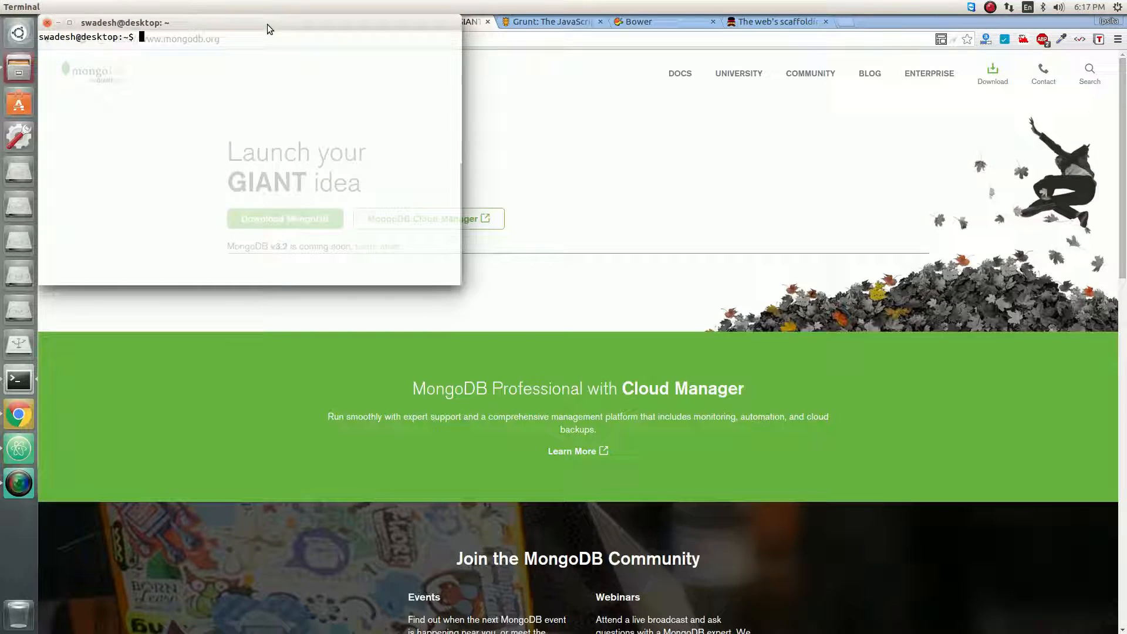
text(cd)
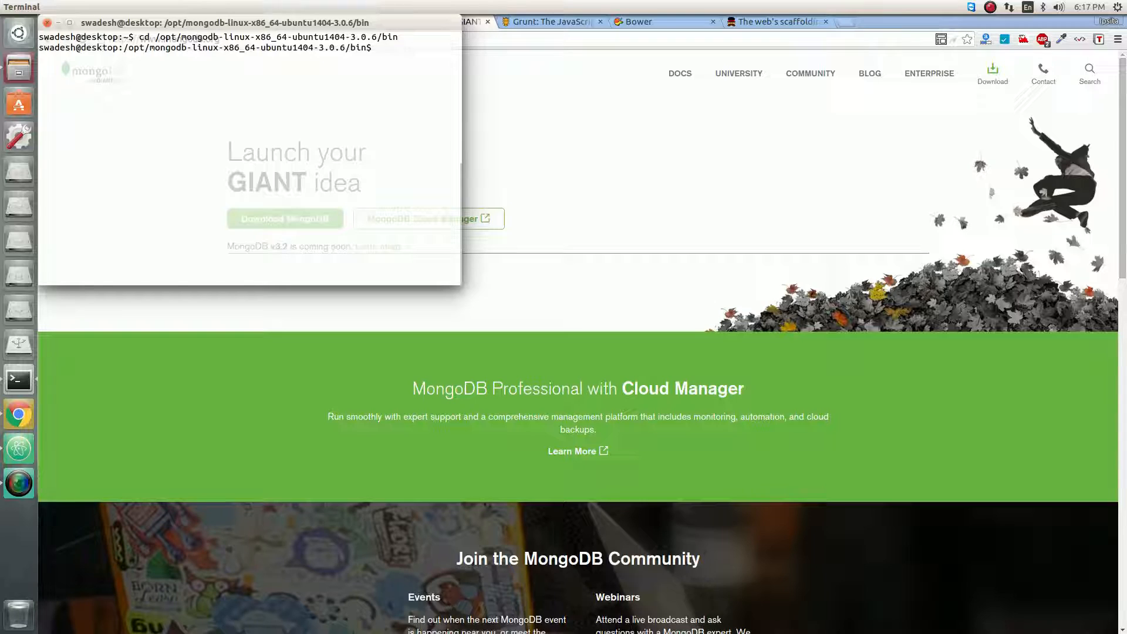
text(./)
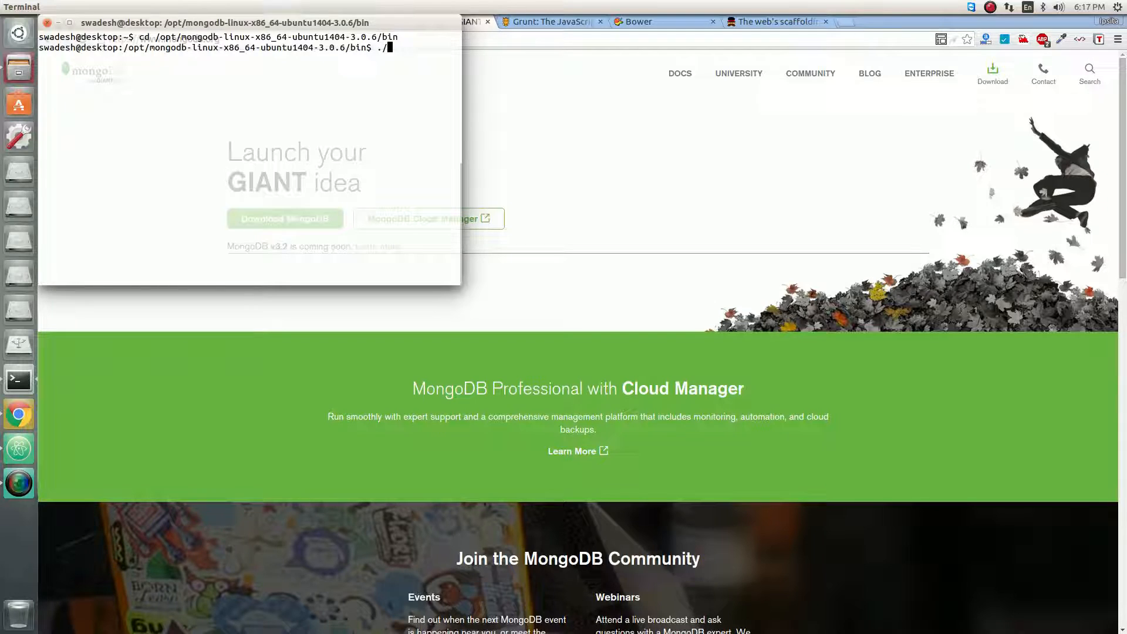
text(mon)
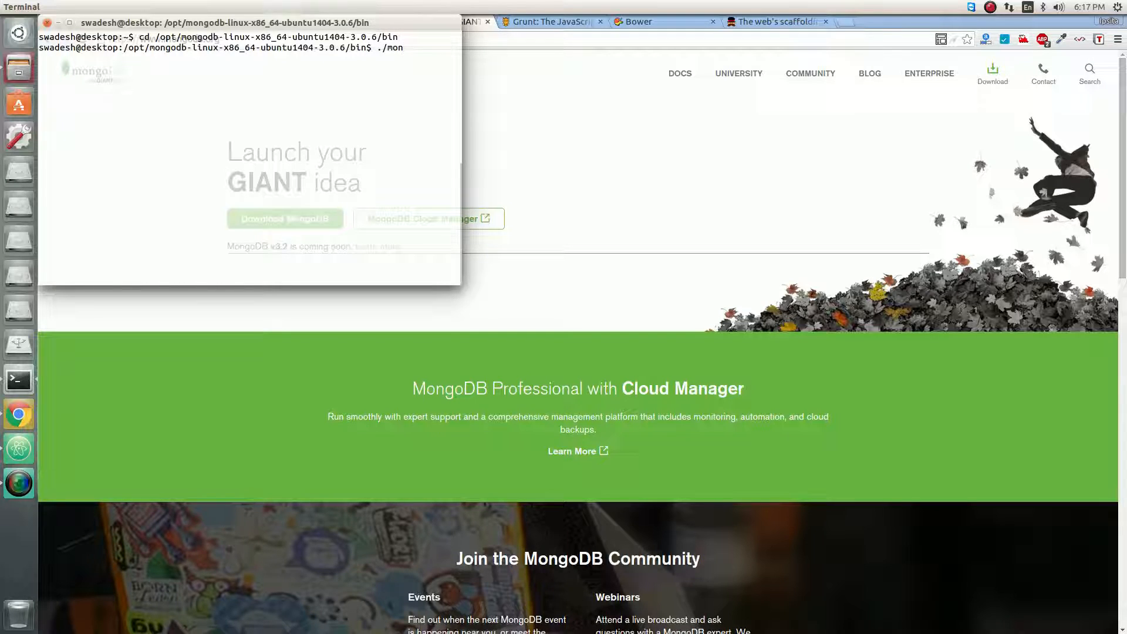
text(god)
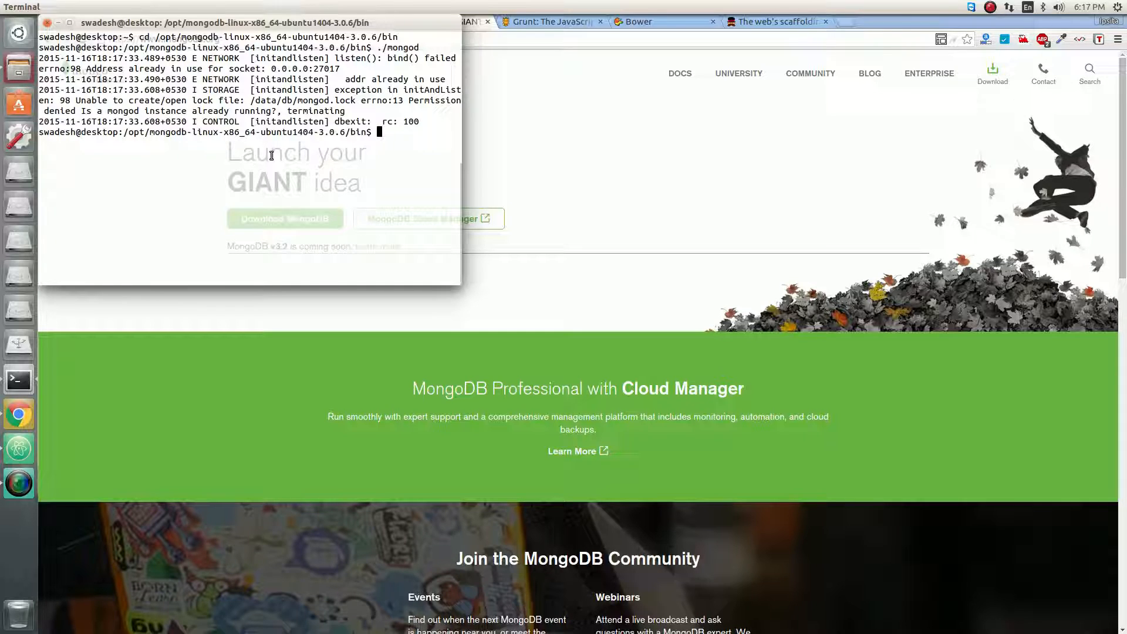
text(./mongod)
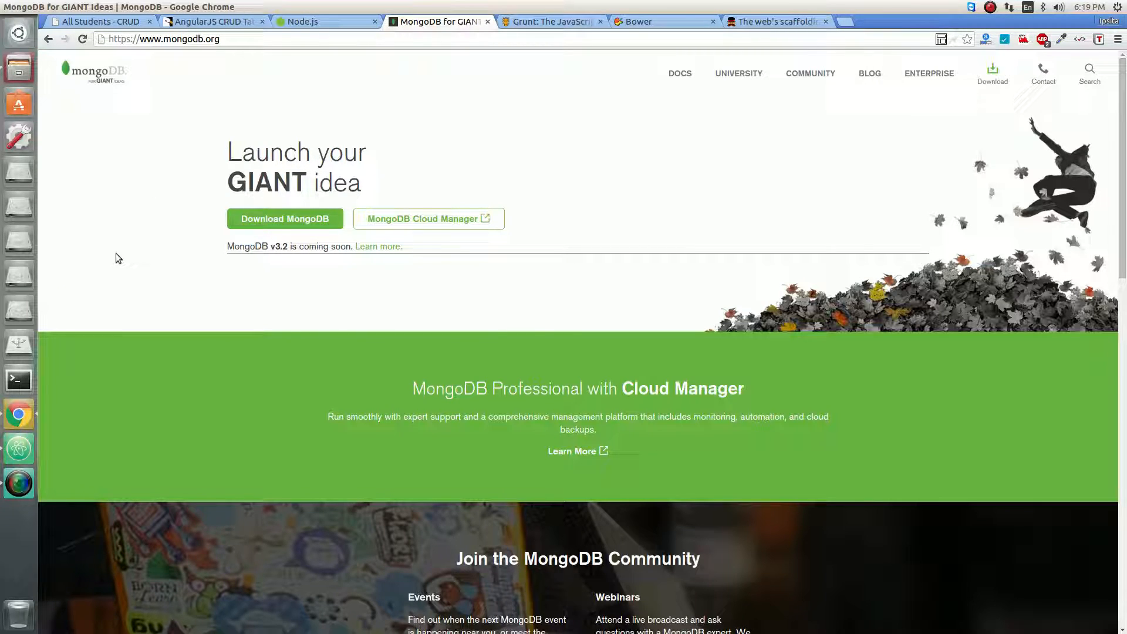
mouse_move(416, 357)
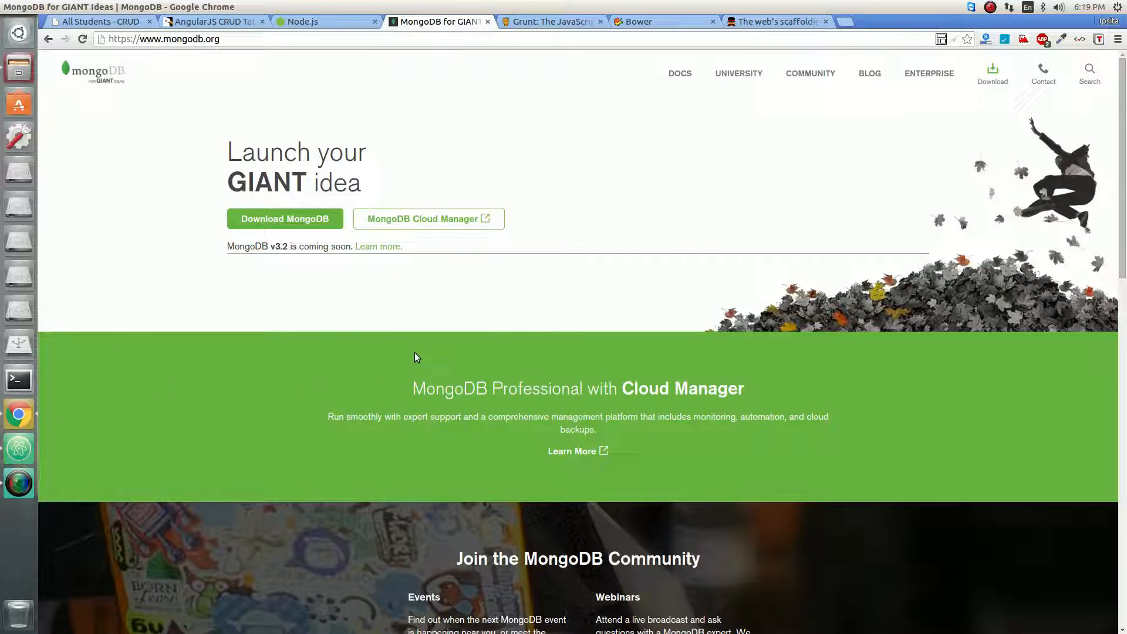
- Open a fresh terminal and change into the crud-table directory
click(17, 380)
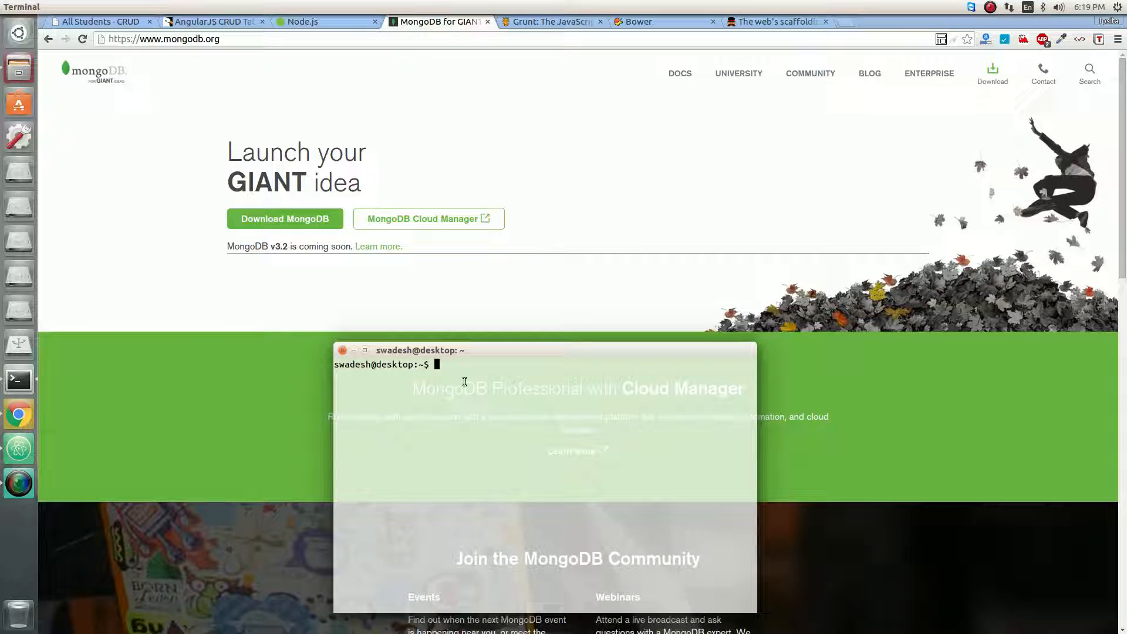
text(cd)
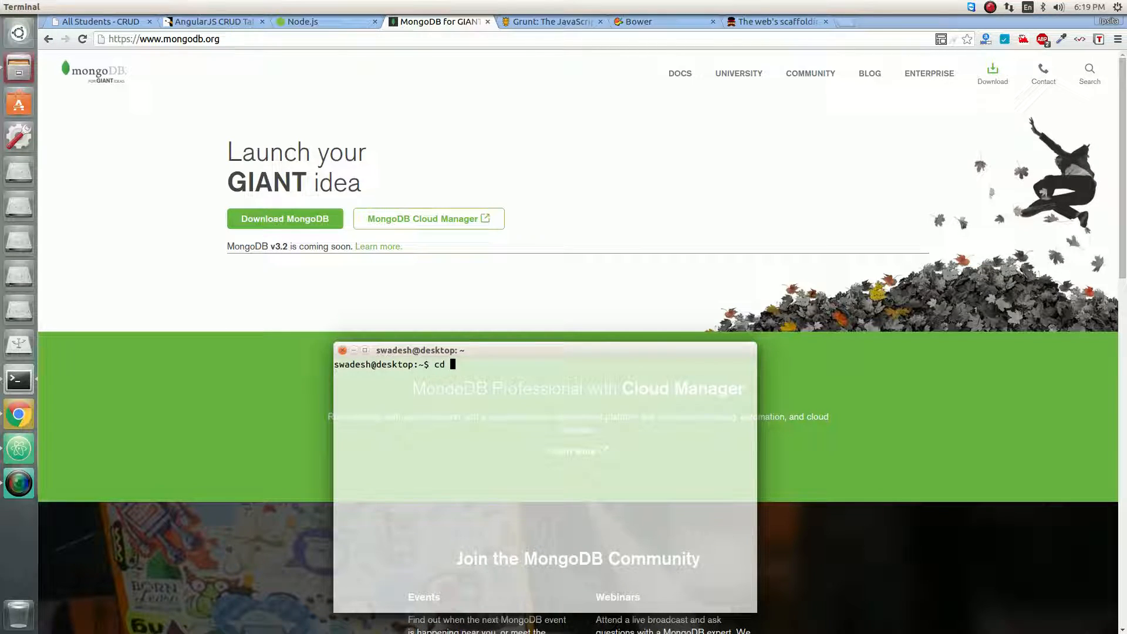
text(grun)
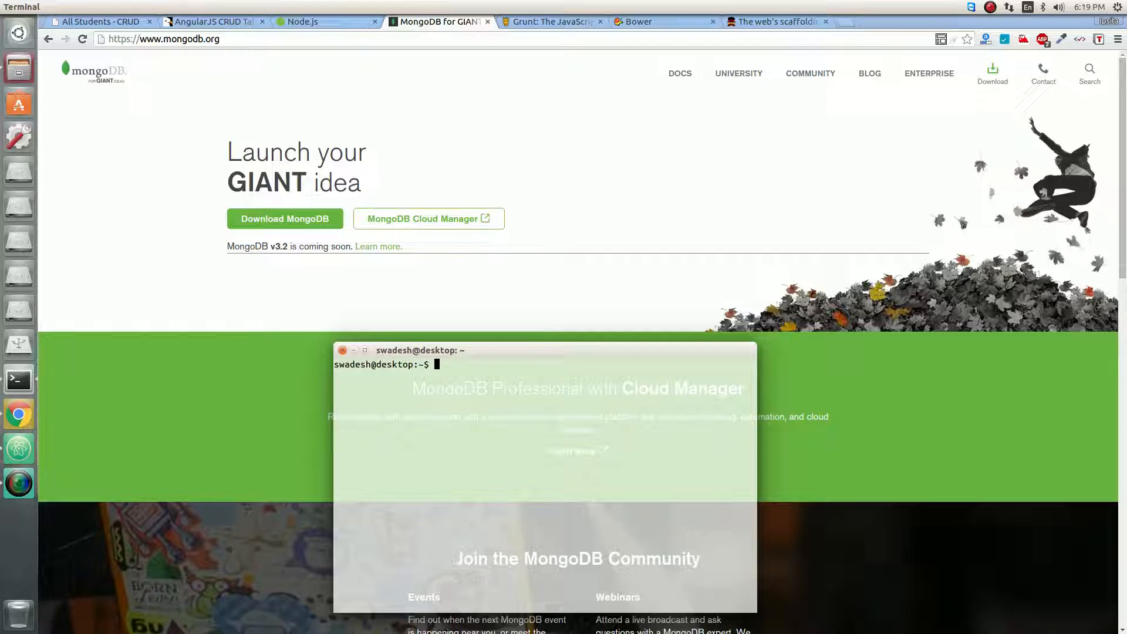
text(cd)
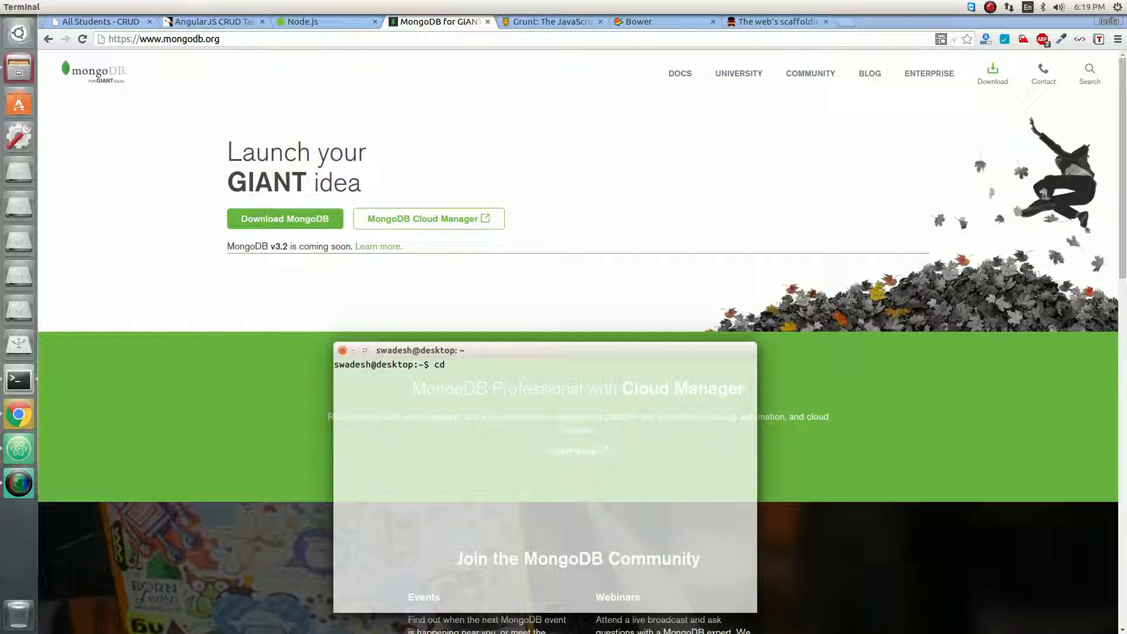
text(crud-table/)
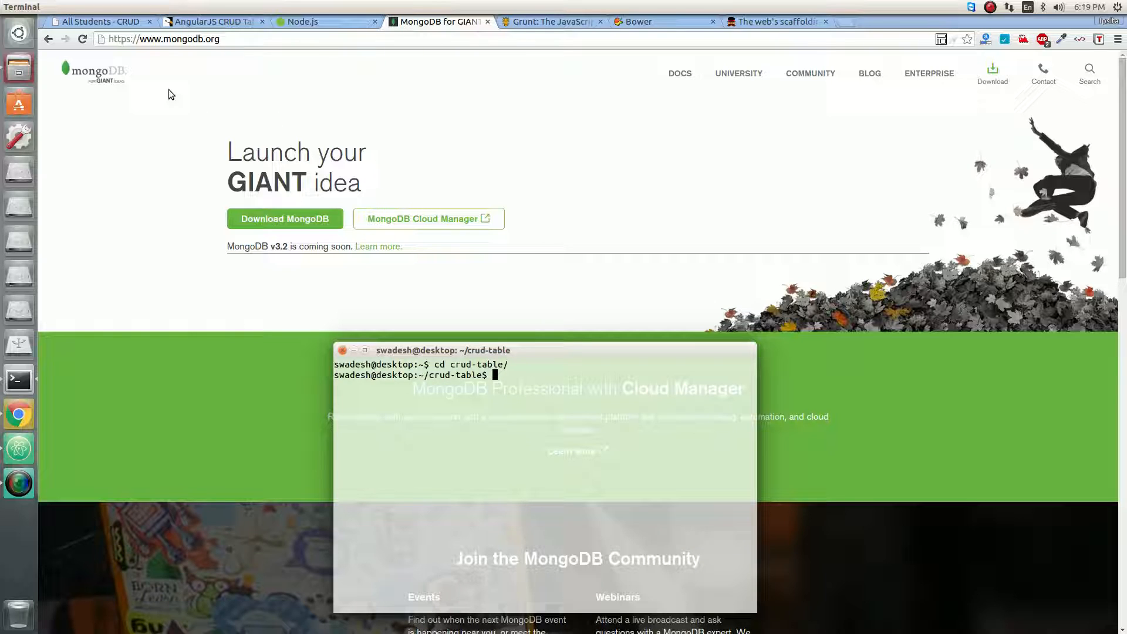
- Look at the AngularJS CRUD Table Directive CodeCanyon page, then the Node.js site
click(208, 21)
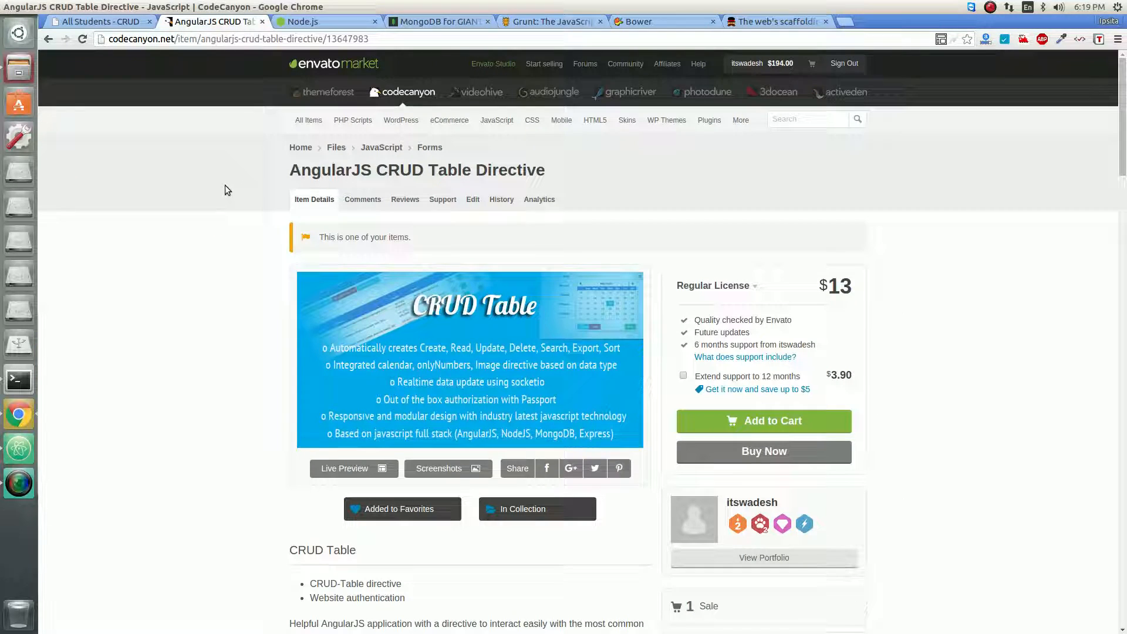
mouse_move(124, 259)
text(cd crud-table/)
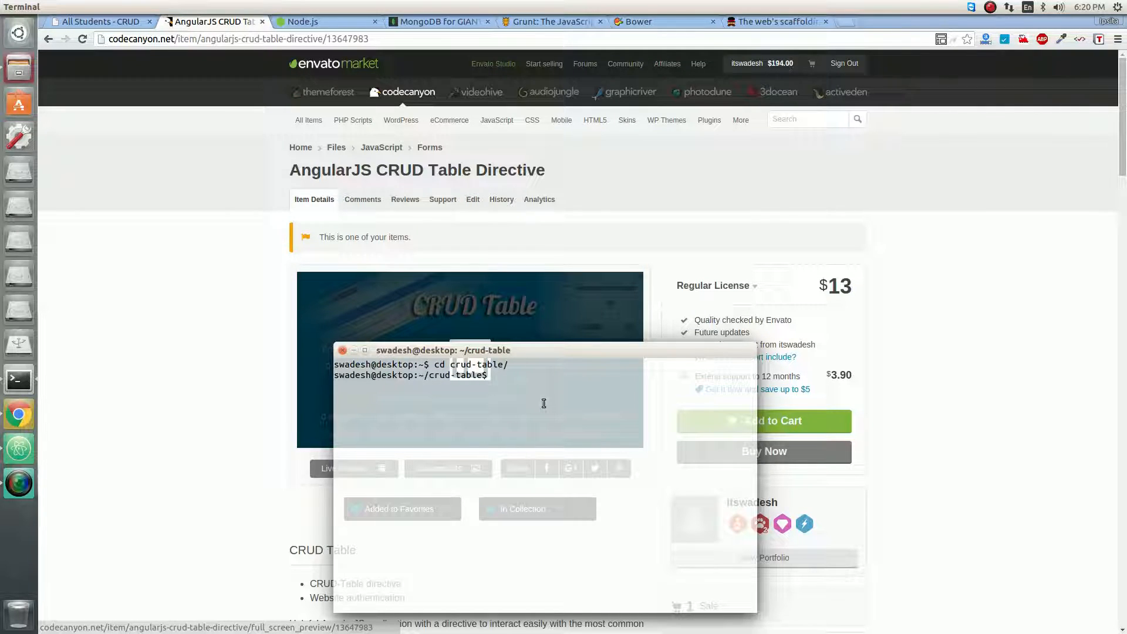
click(316, 21)
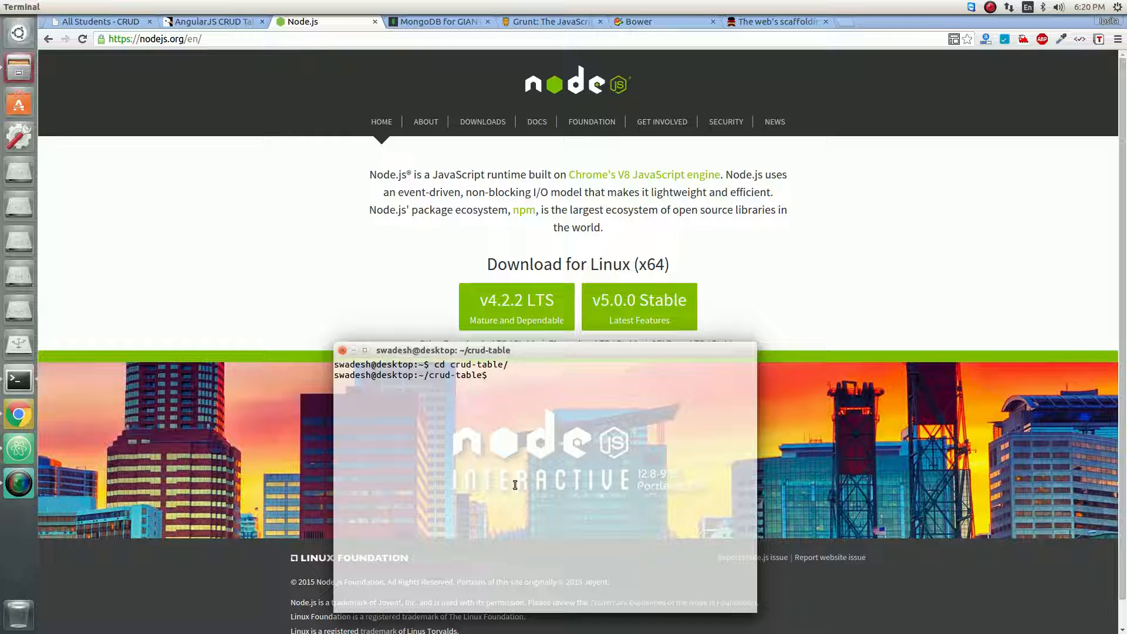
- Enter 'npm install -g grunt-cli yo bower' in the crud-table terminal
text(npm install)
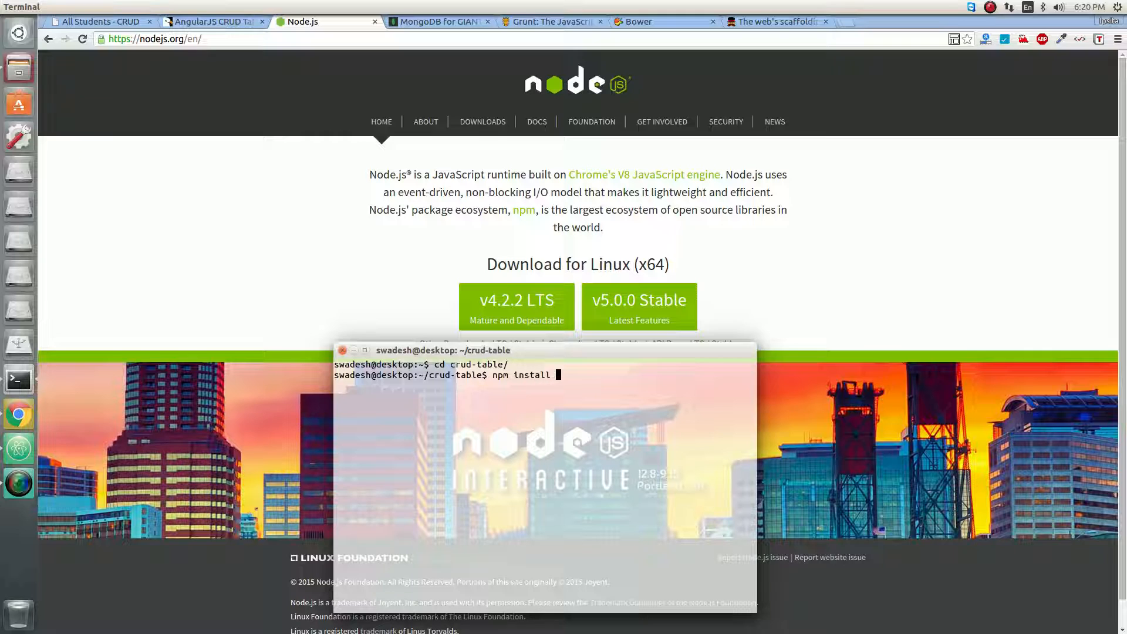
text(-g grunt)
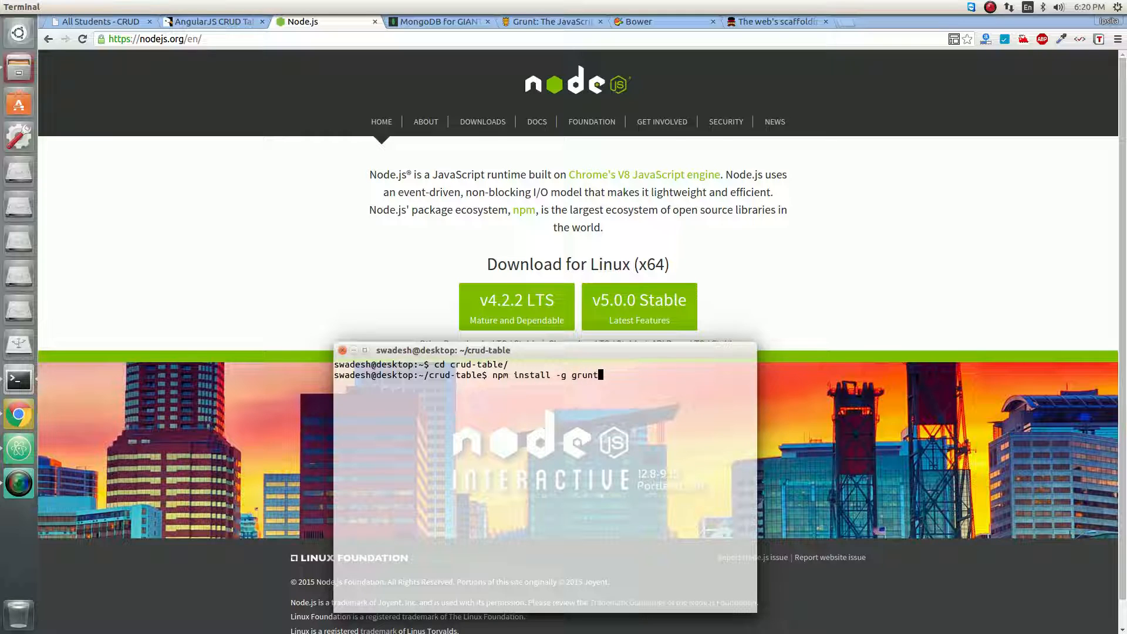
text(-cli yo)
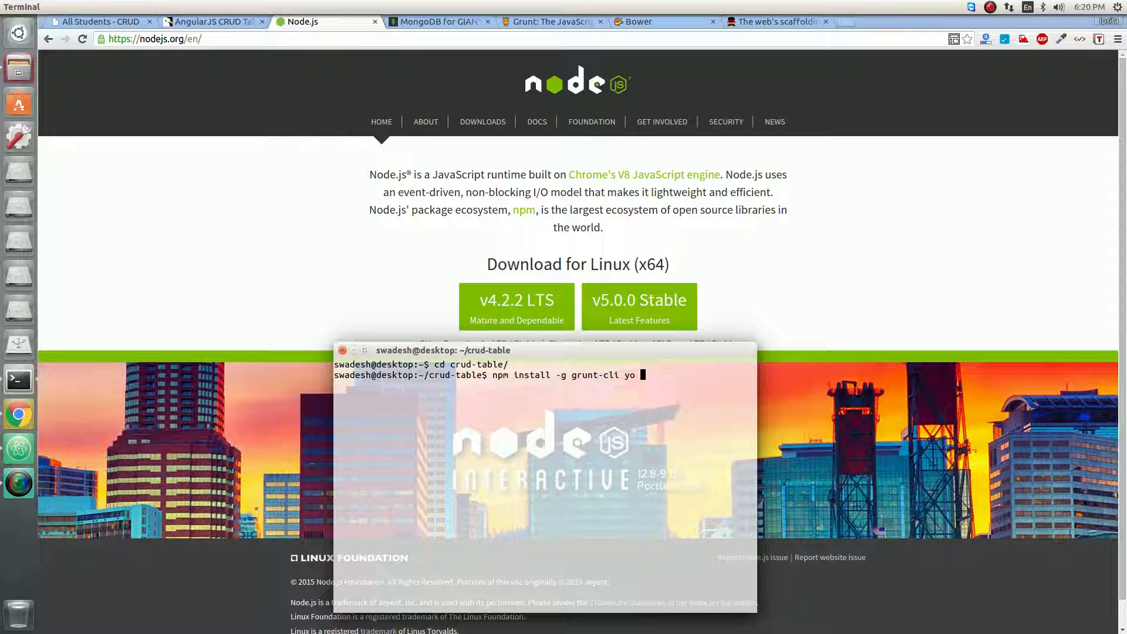
text(bower)
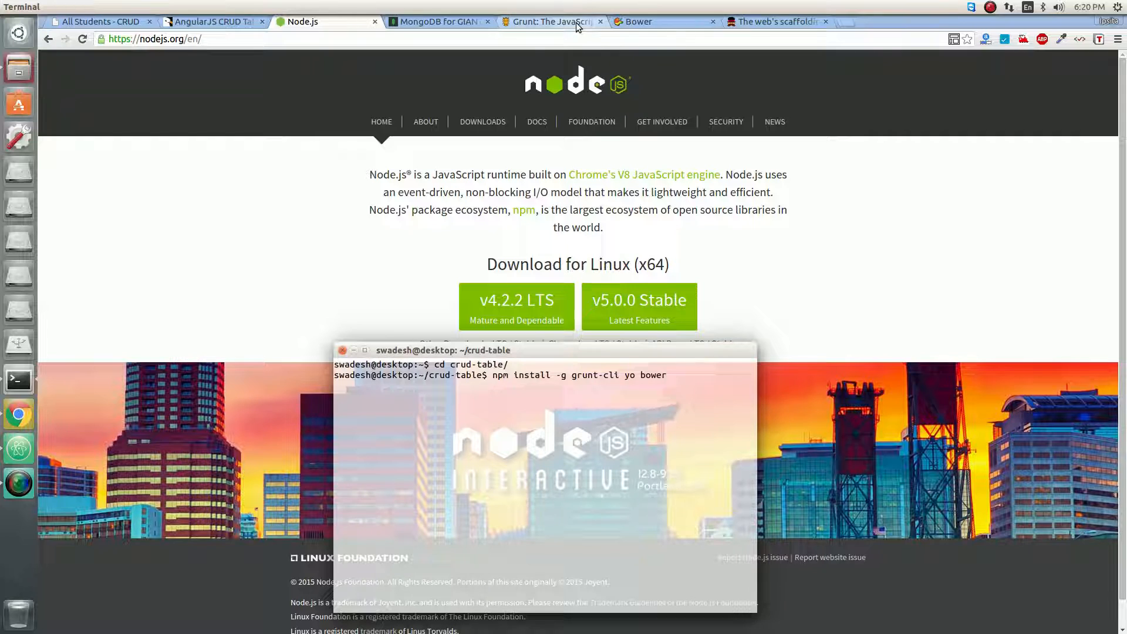
- Browse the Grunt, Bower, and MongoDB project pages in Chrome
click(551, 21)
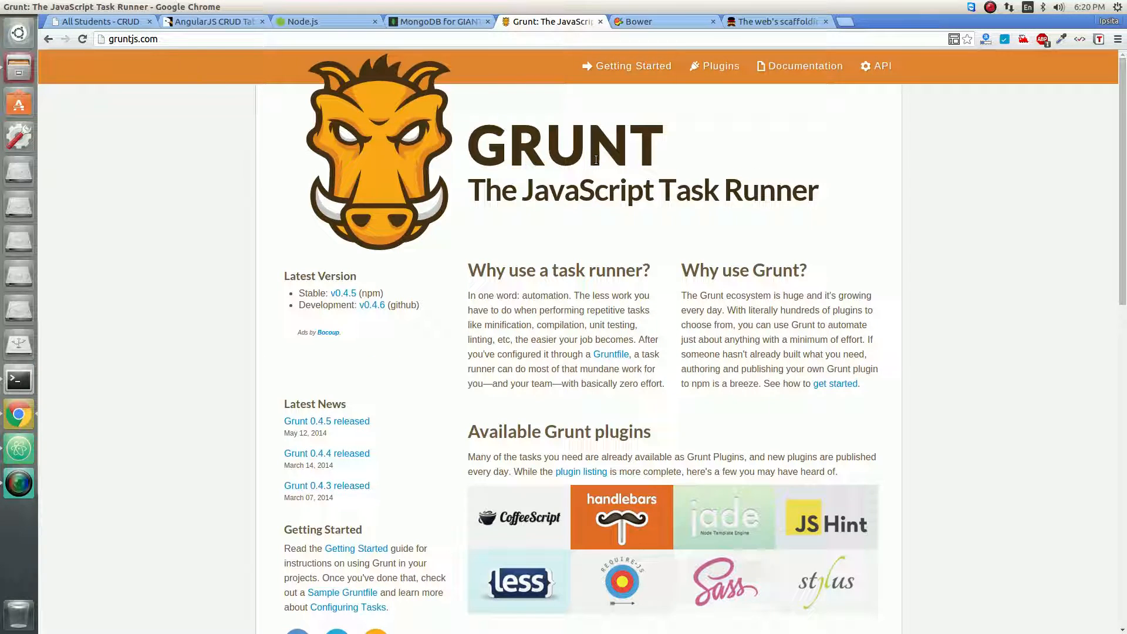
click(662, 22)
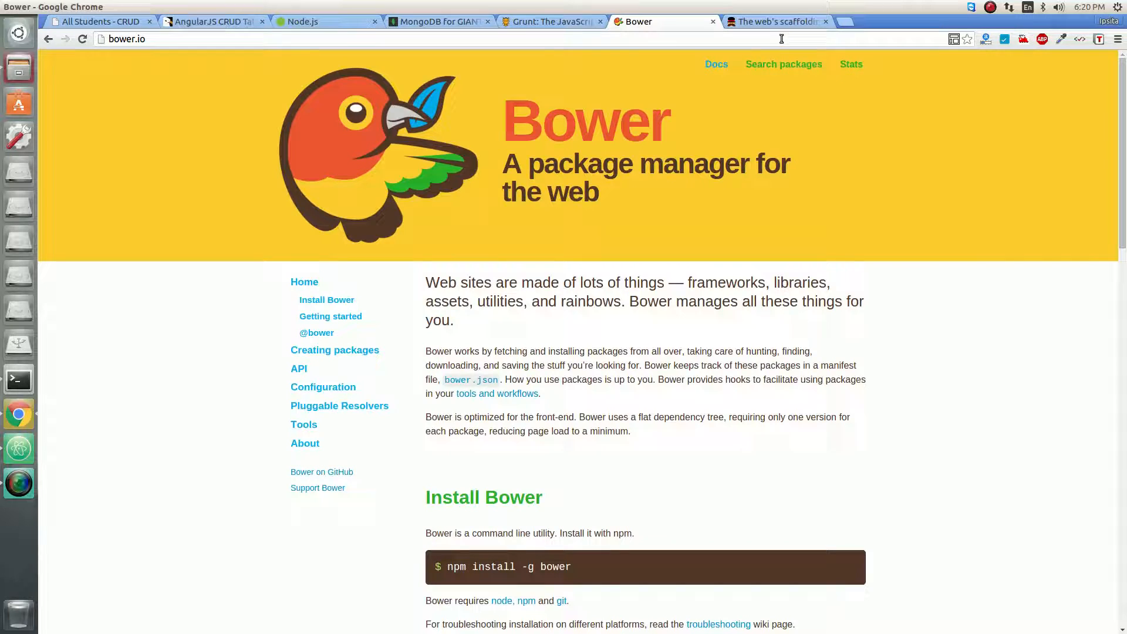
click(772, 21)
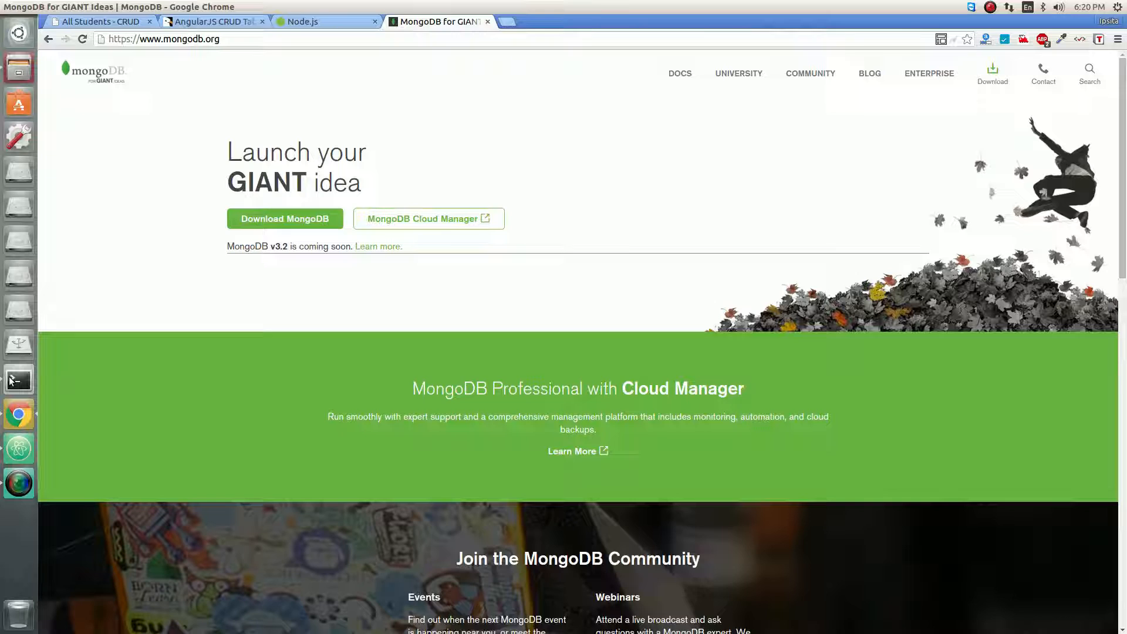
- Run 'npm install' and 'sudo grunt serve' in crud-table to launch the app
click(18, 380)
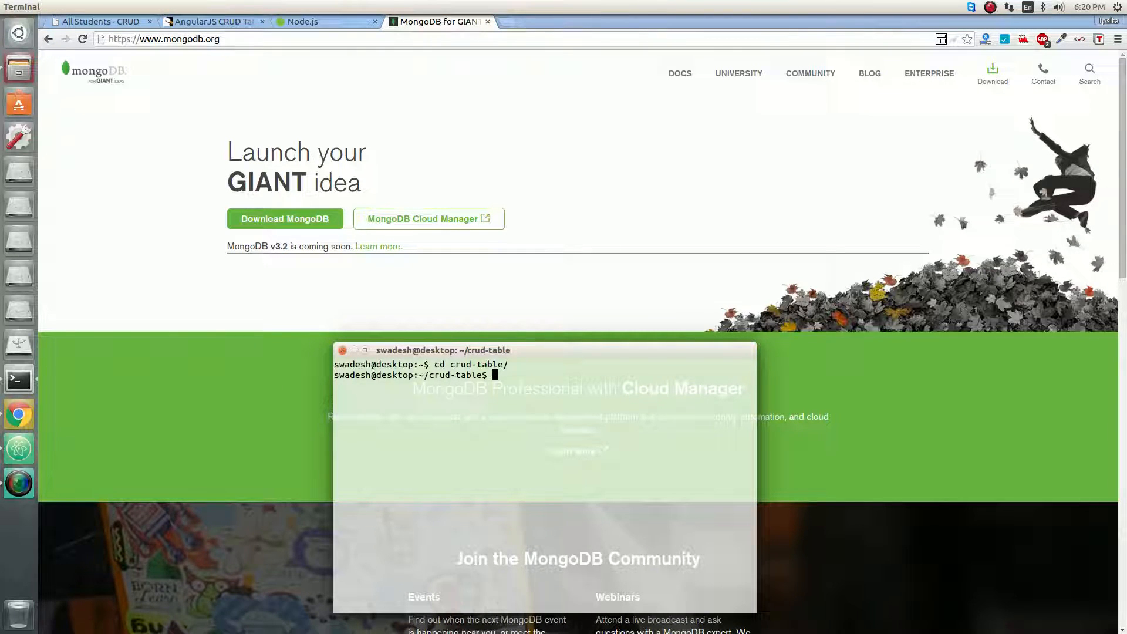
text(npm)
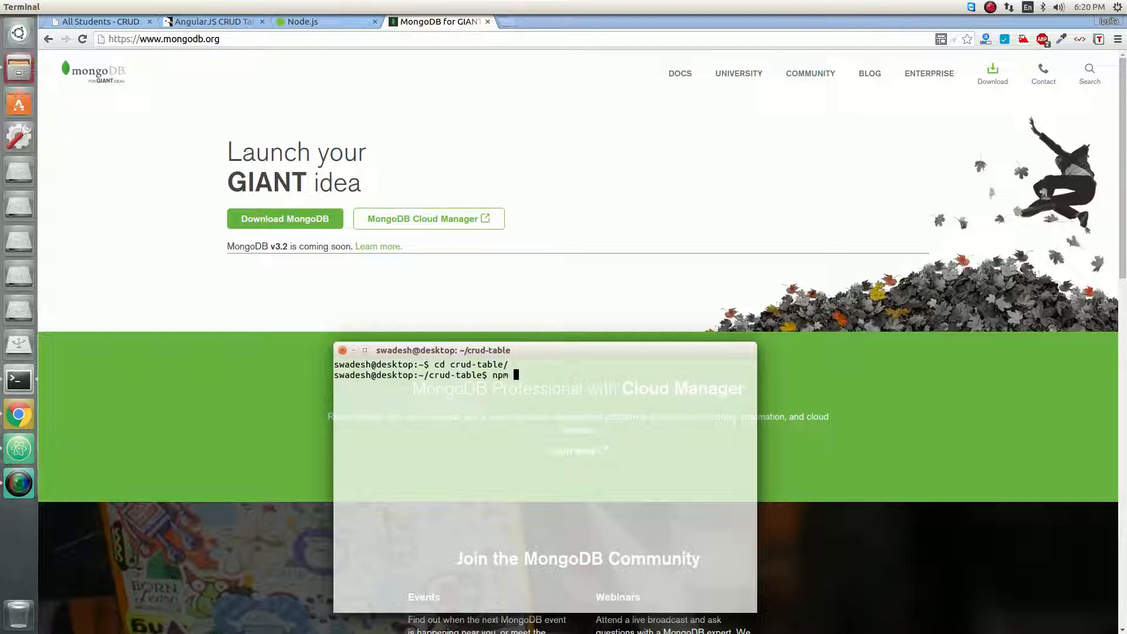
text(install)
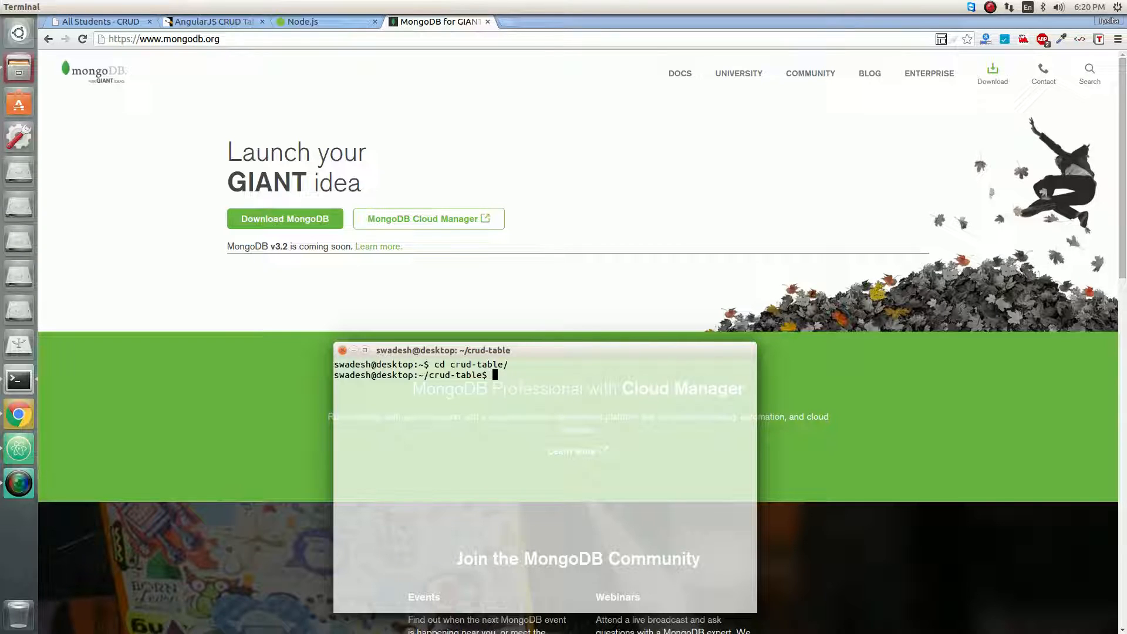
text(grunt serve)
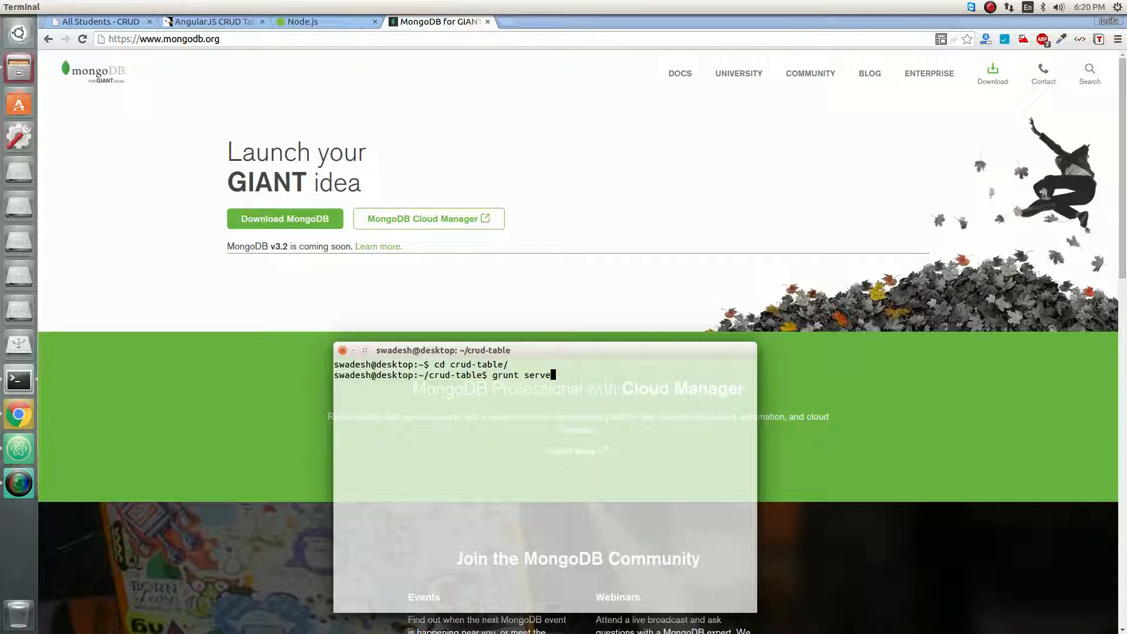
text(sudo)
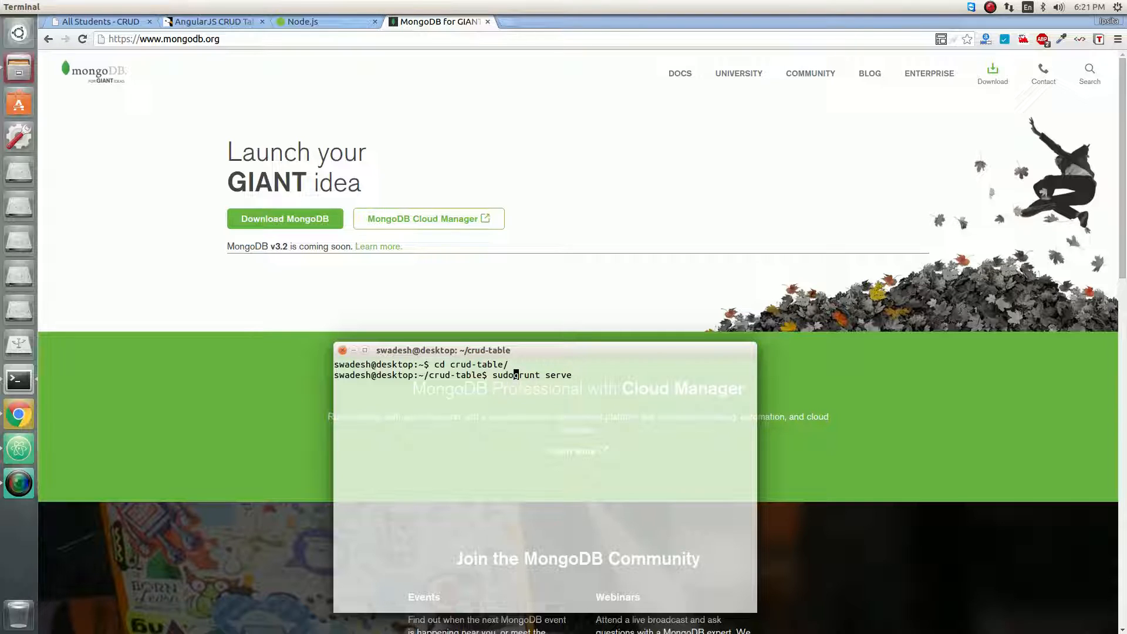
key(Return)
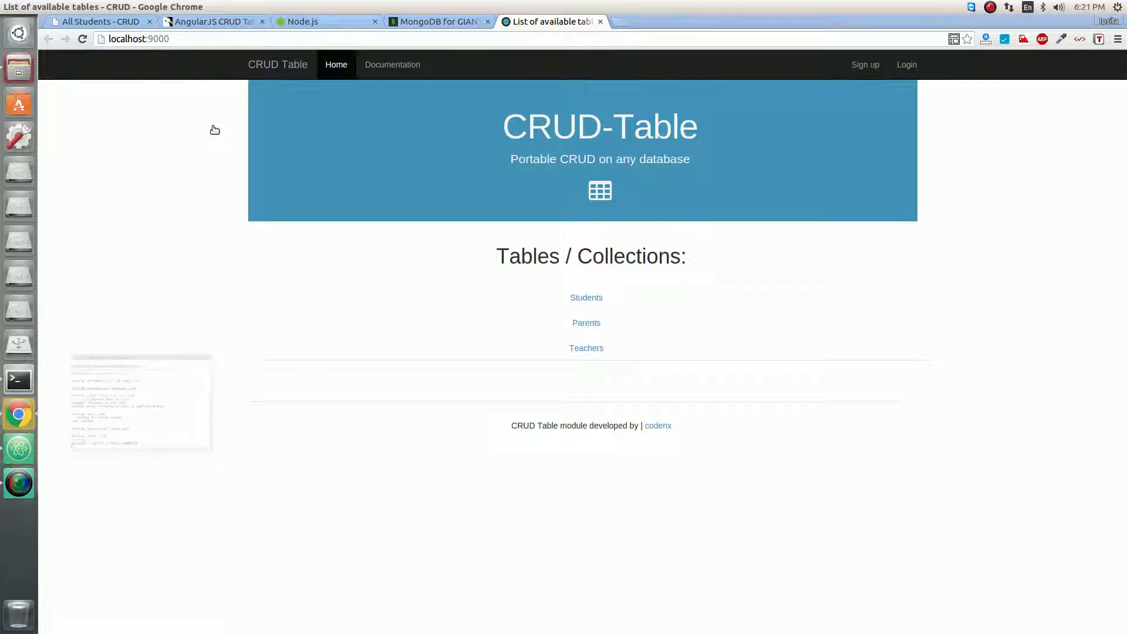
click(138, 39)
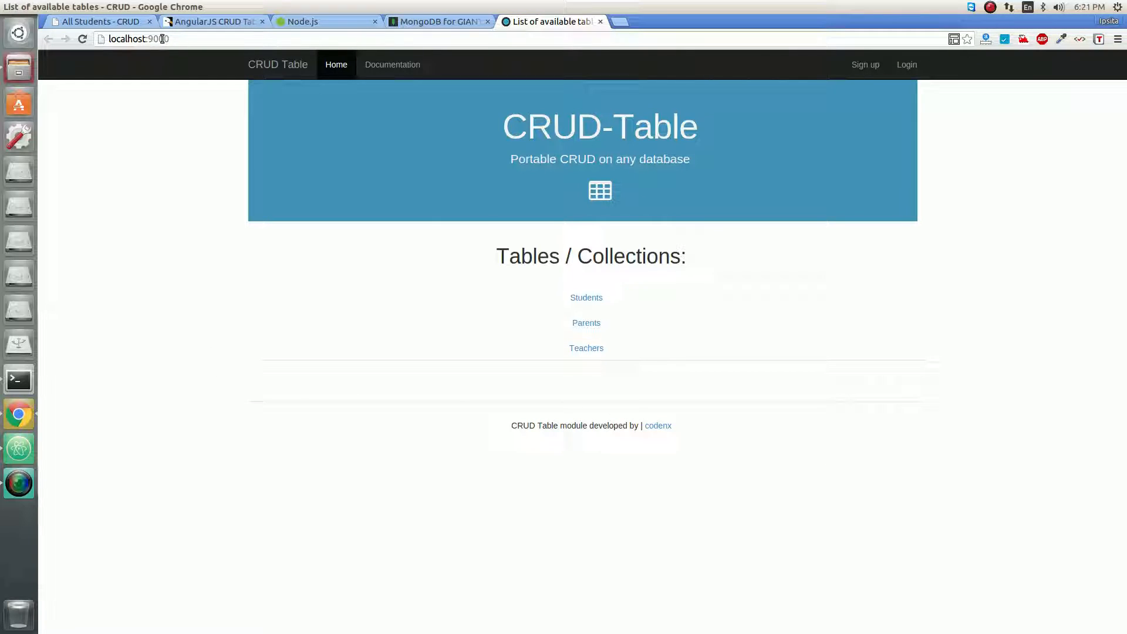
click(586, 297)
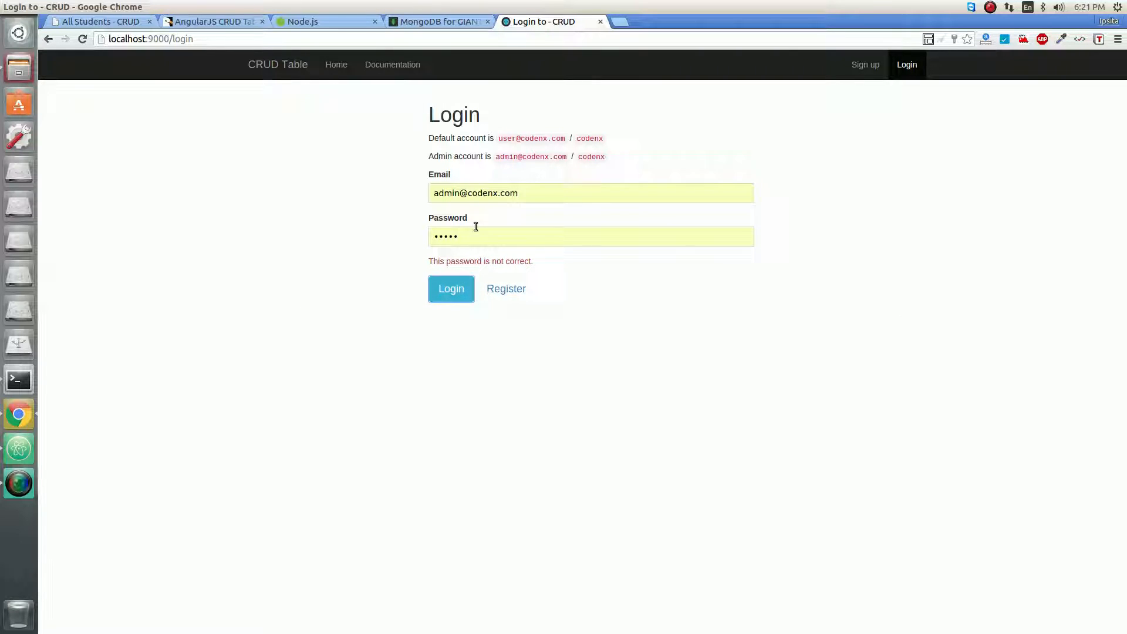
mouse_move(393, 65)
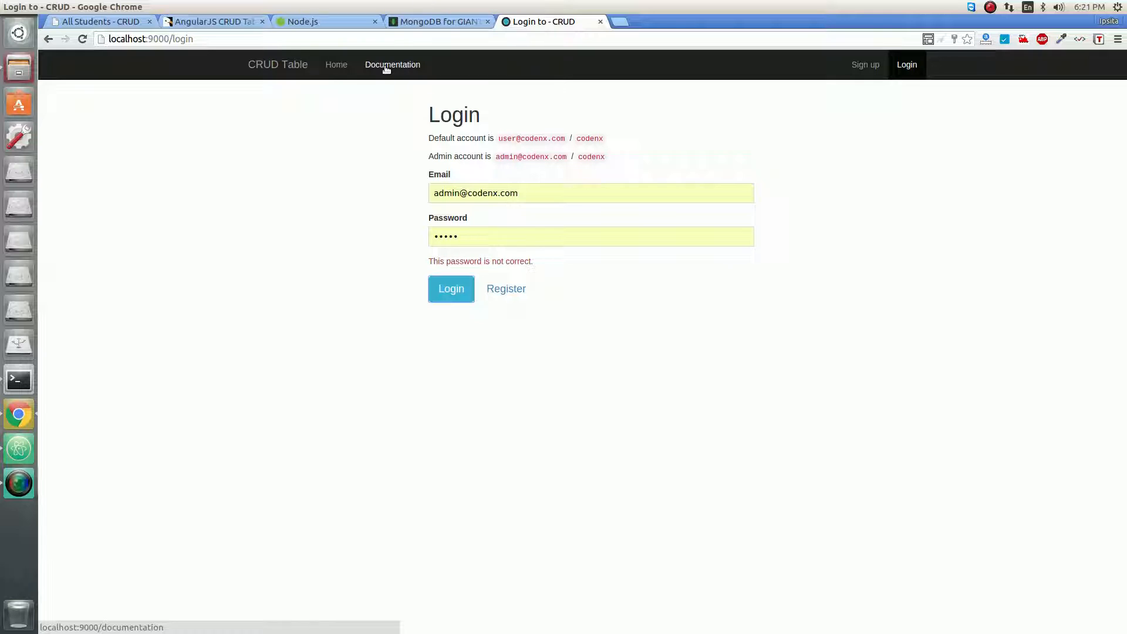
mouse_move(190, 301)
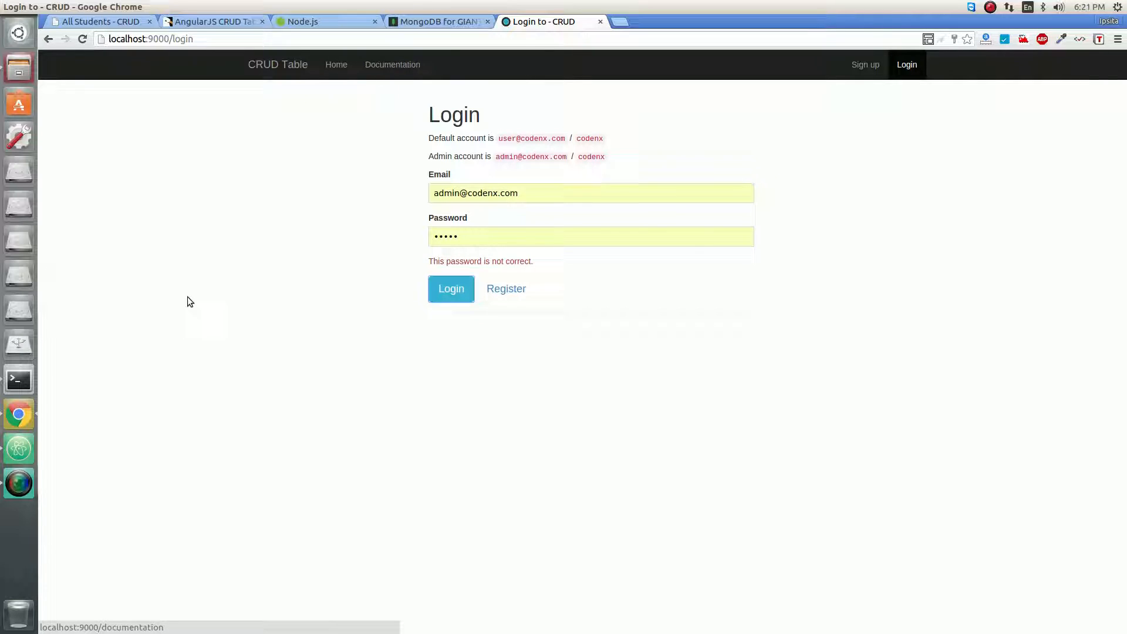
mouse_move(78, 383)
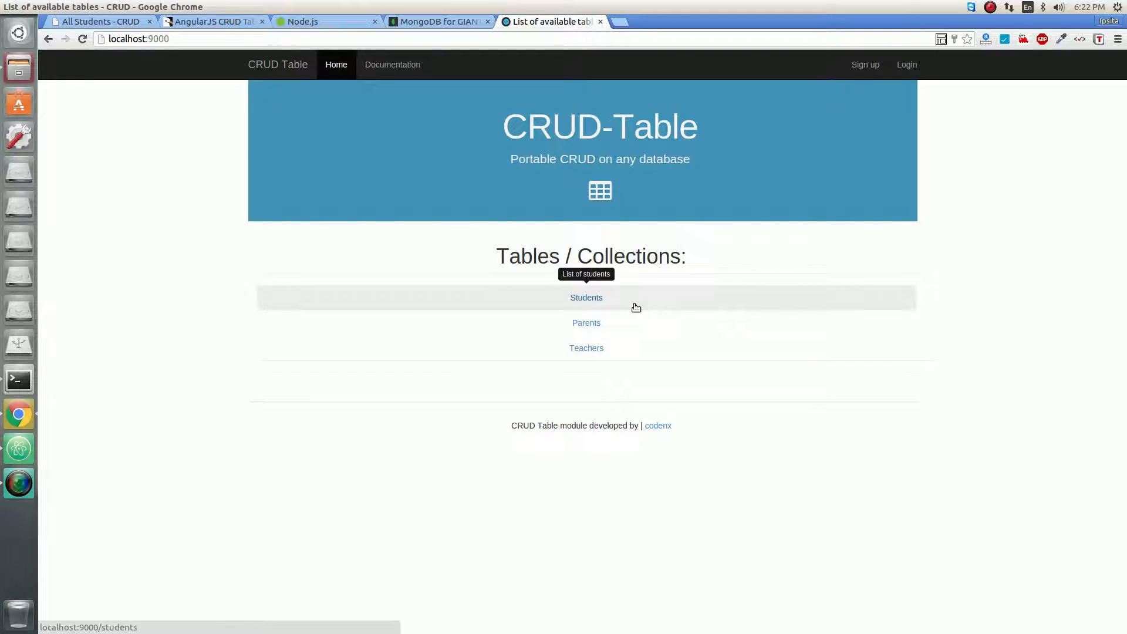
click(906, 65)
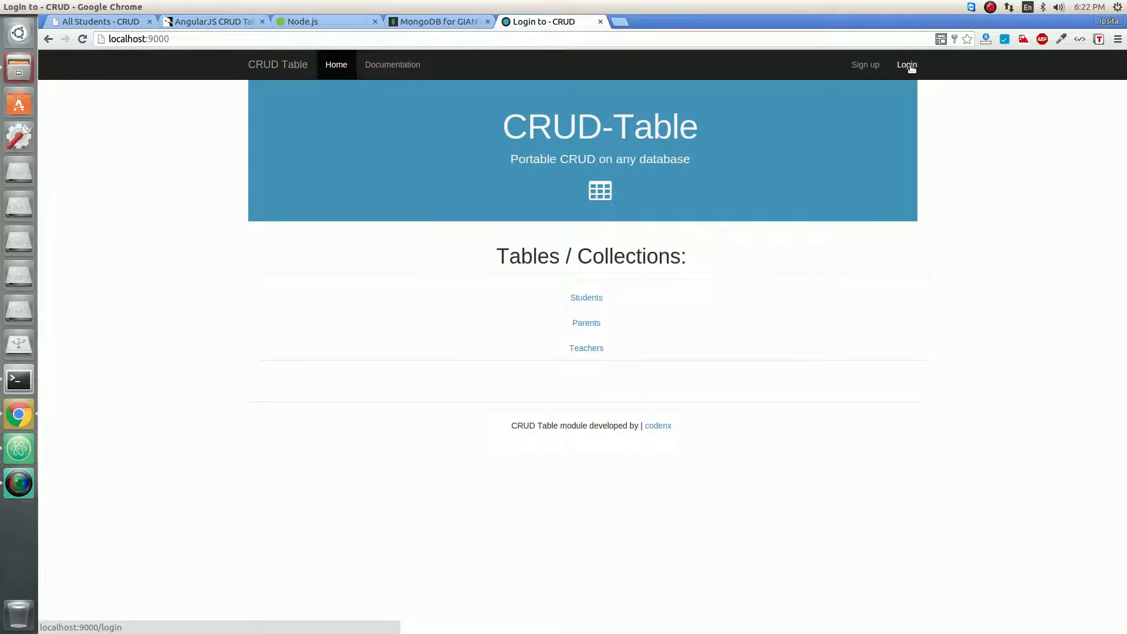
click(906, 64)
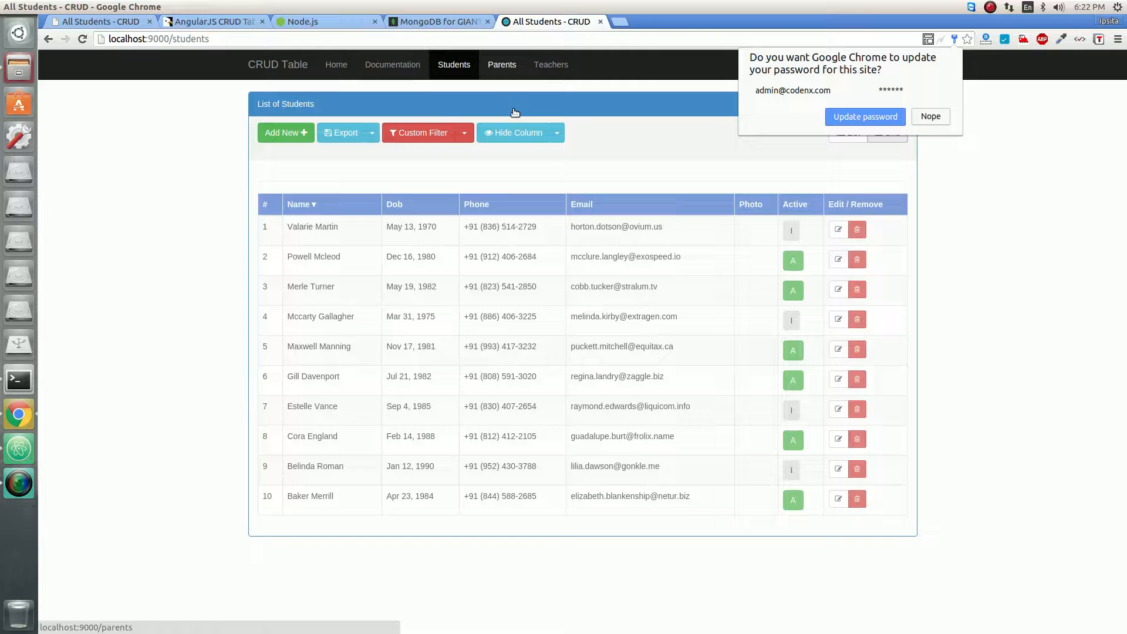
click(516, 132)
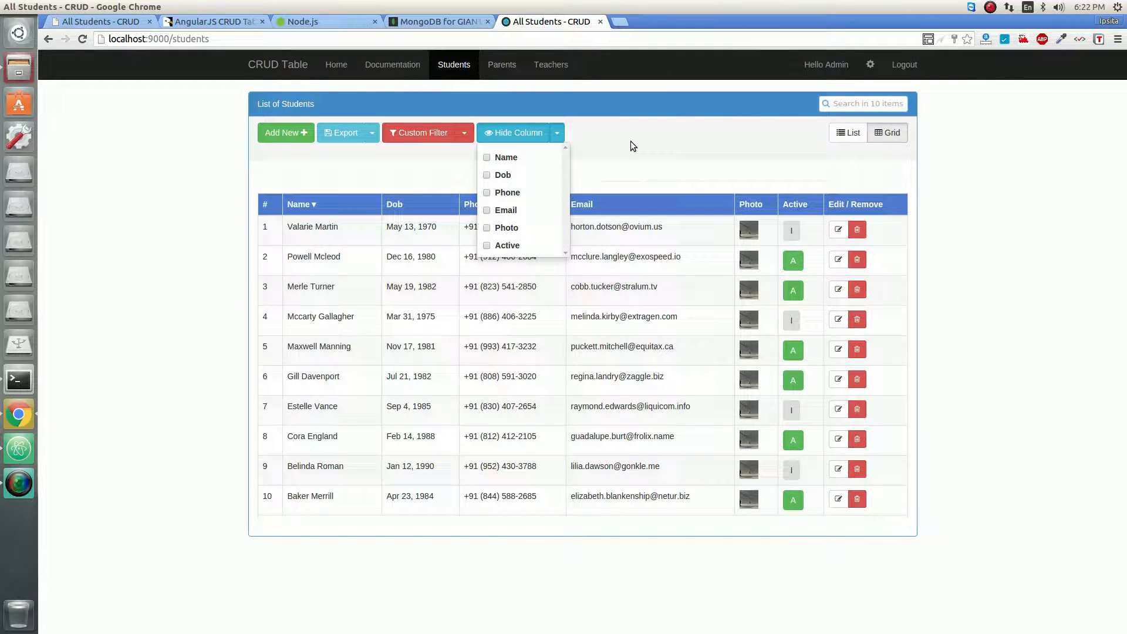
click(518, 132)
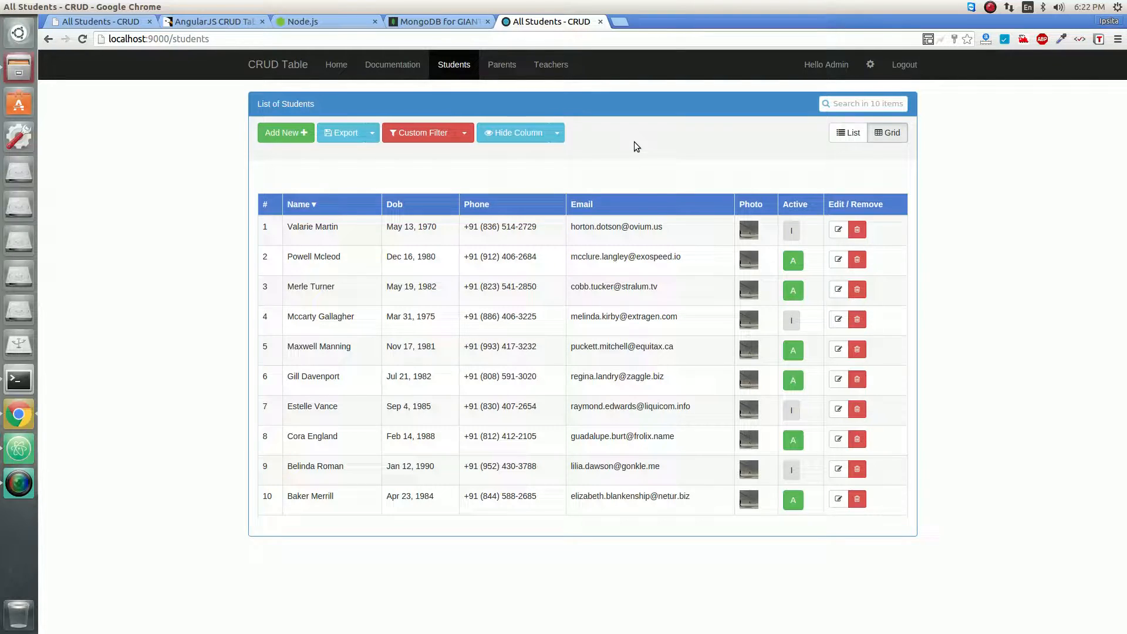
click(862, 103)
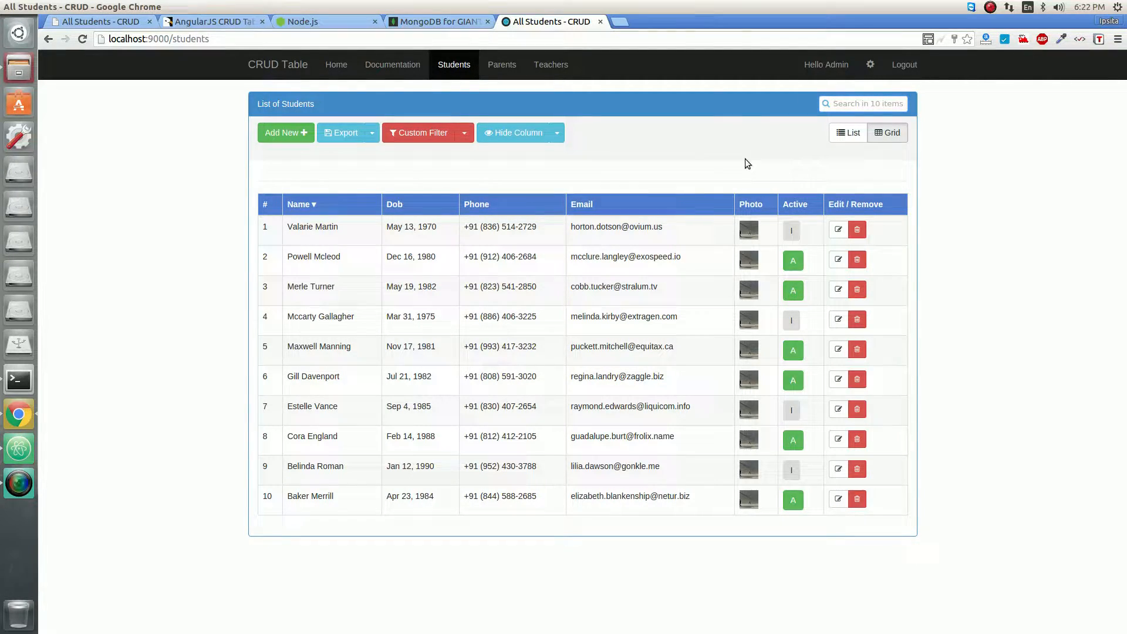
click(870, 65)
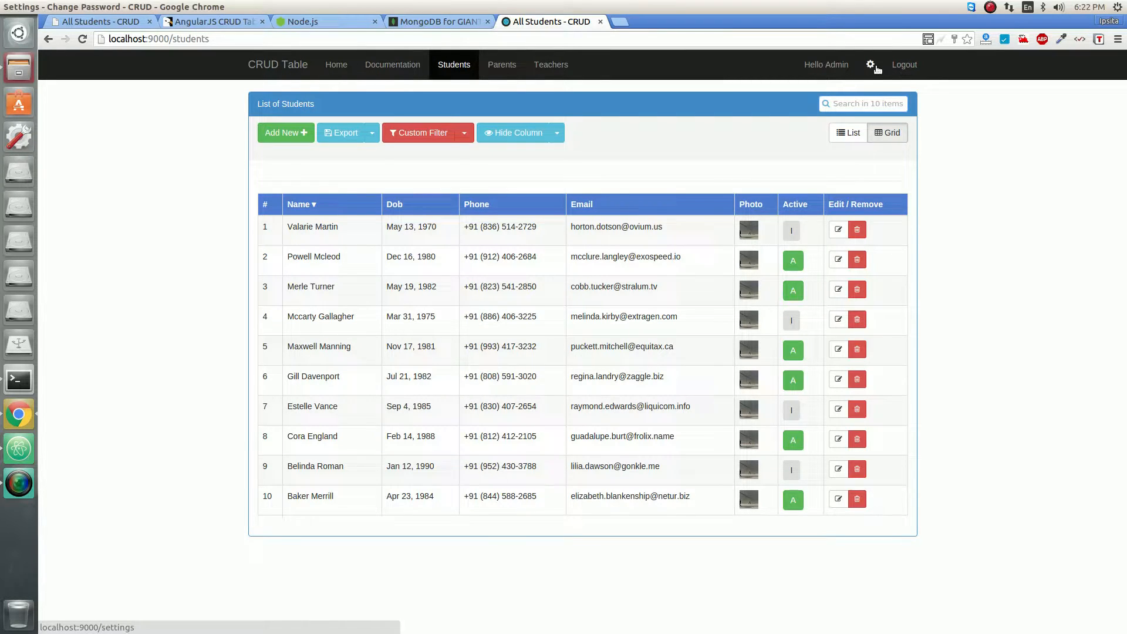